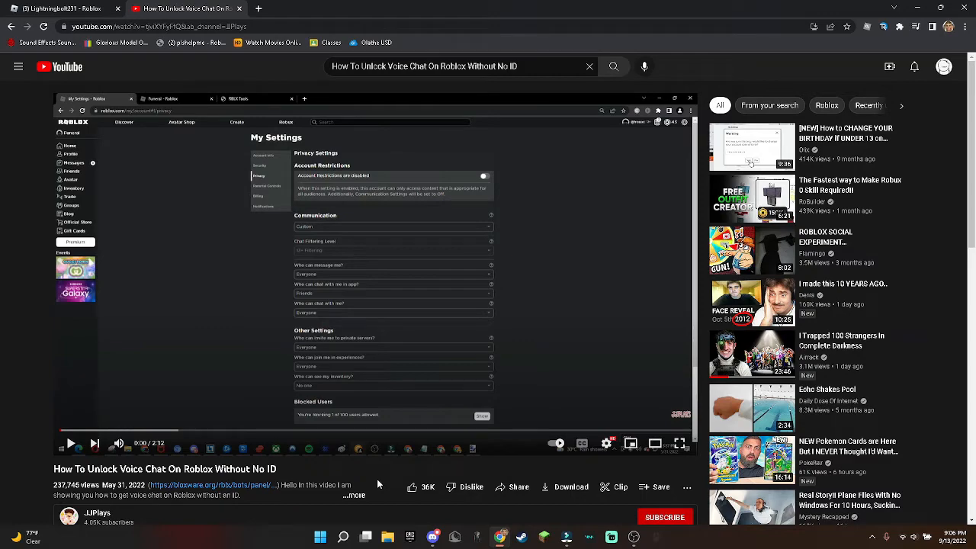
Step: Scroll down the voice-chat unlock tutorial to its bloxware.org description link
scroll("down", 3)
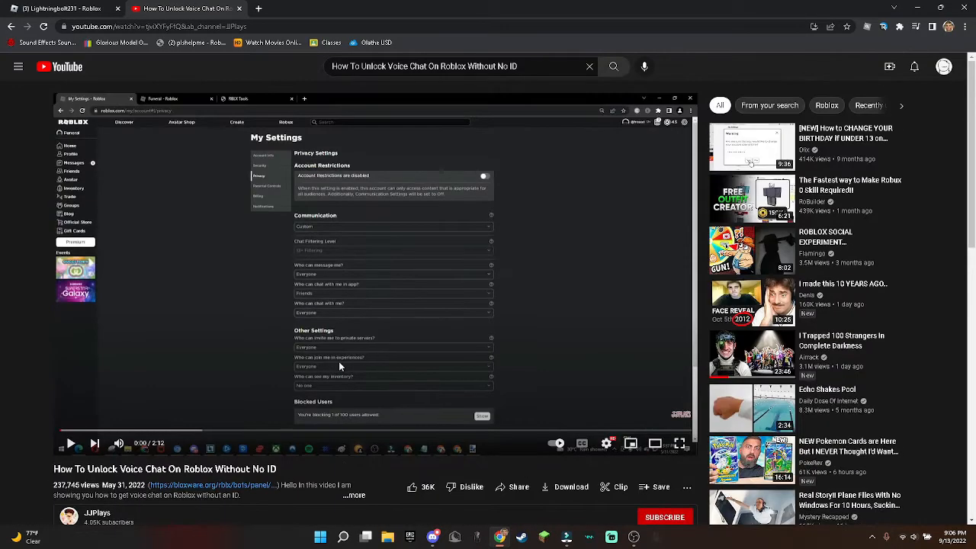
mouse_move(311, 402)
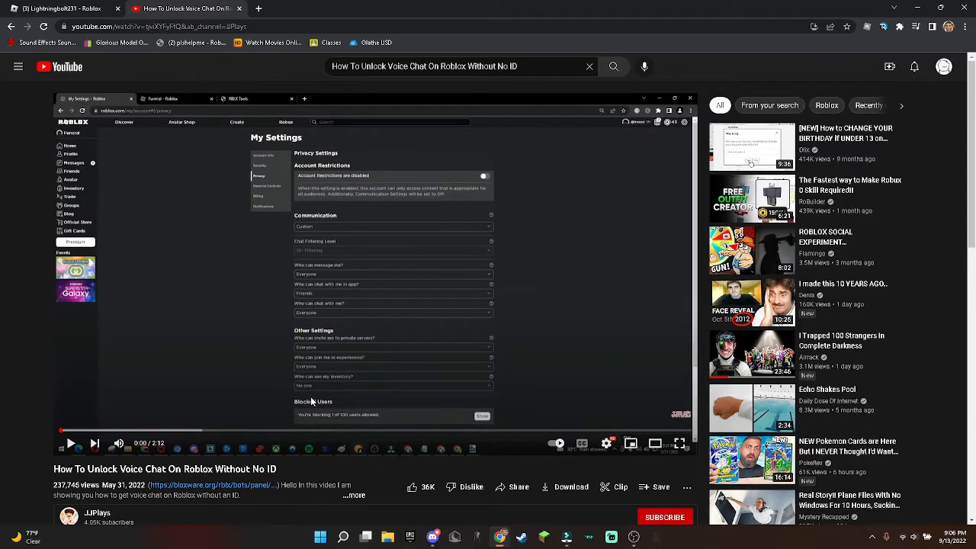
scroll("down", 3)
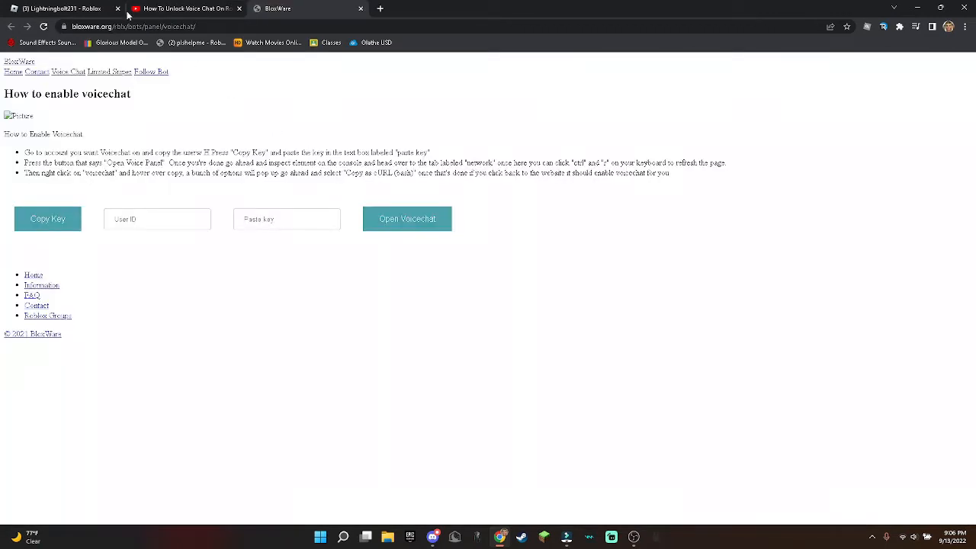
Step: Switch from the BloxWare page to the Roblox tab
left_click(183, 8)
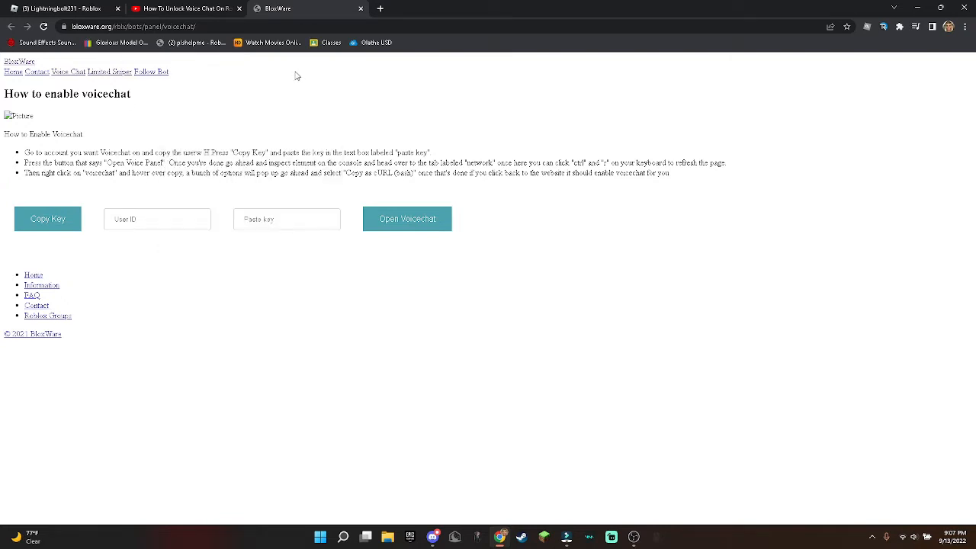
mouse_move(267, 103)
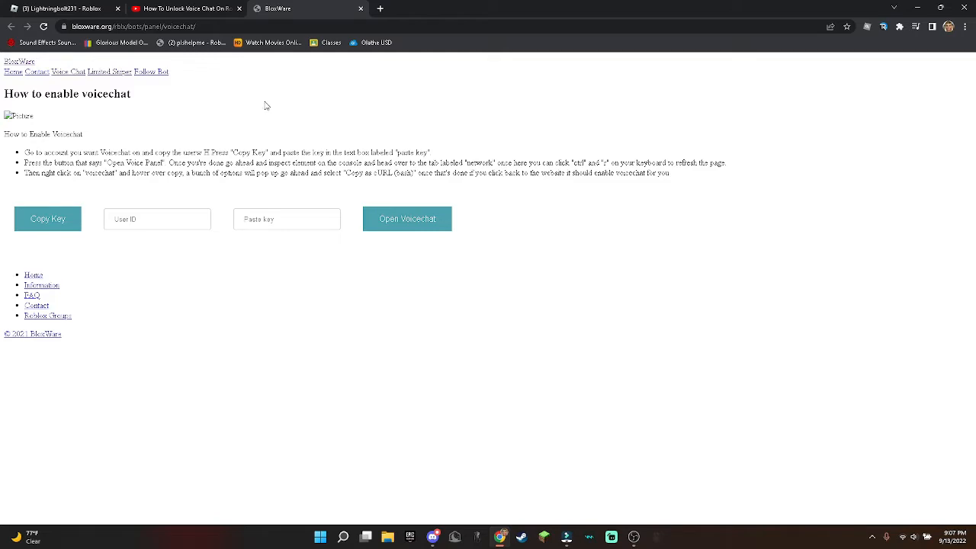
mouse_move(223, 103)
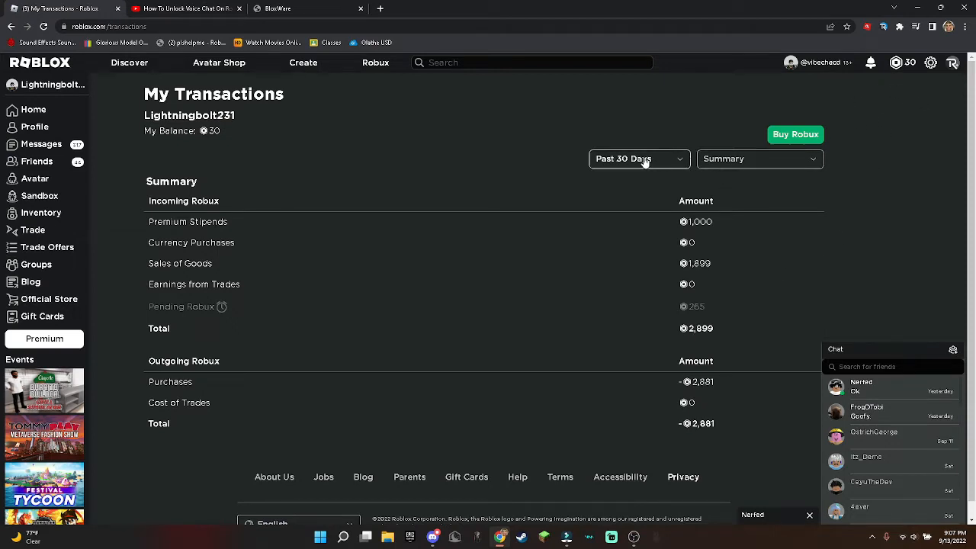
left_click(759, 159)
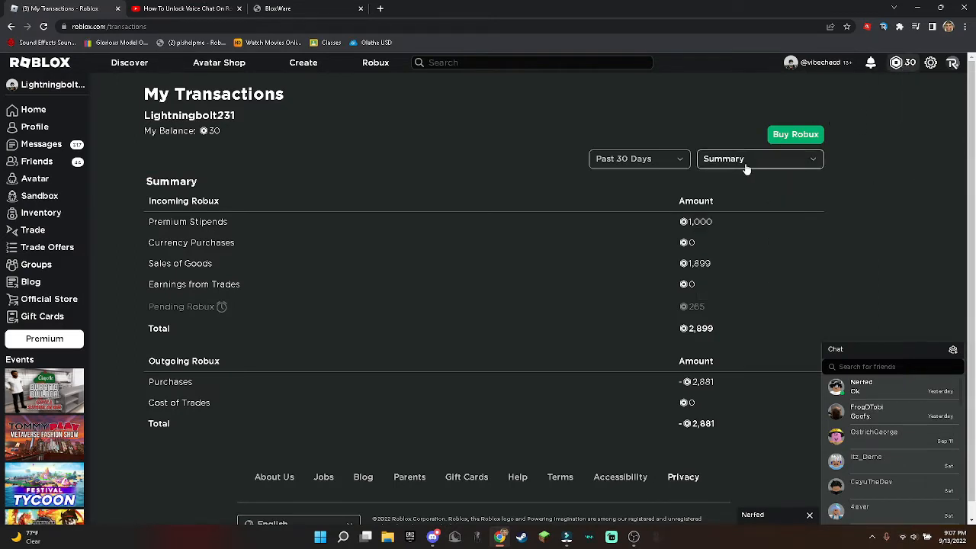
left_click(758, 158)
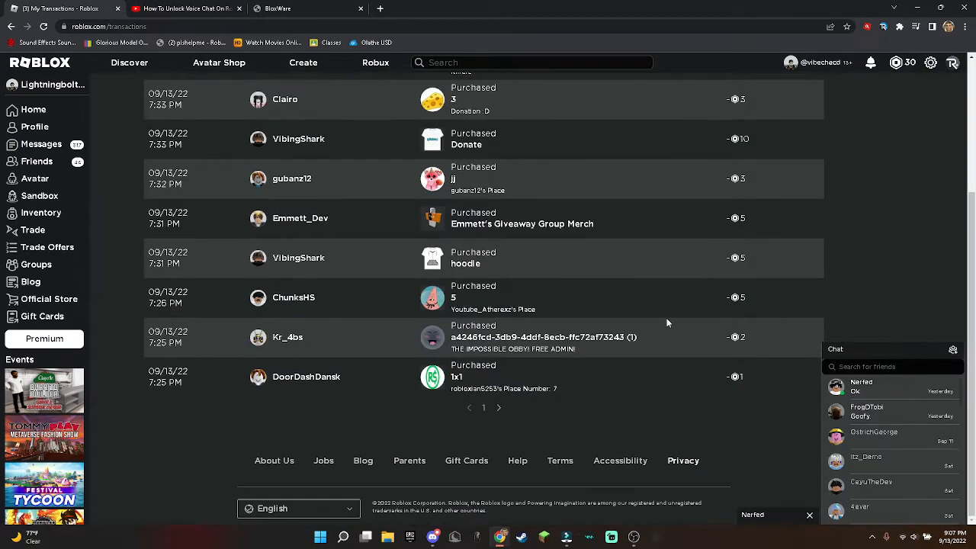
left_click(499, 407)
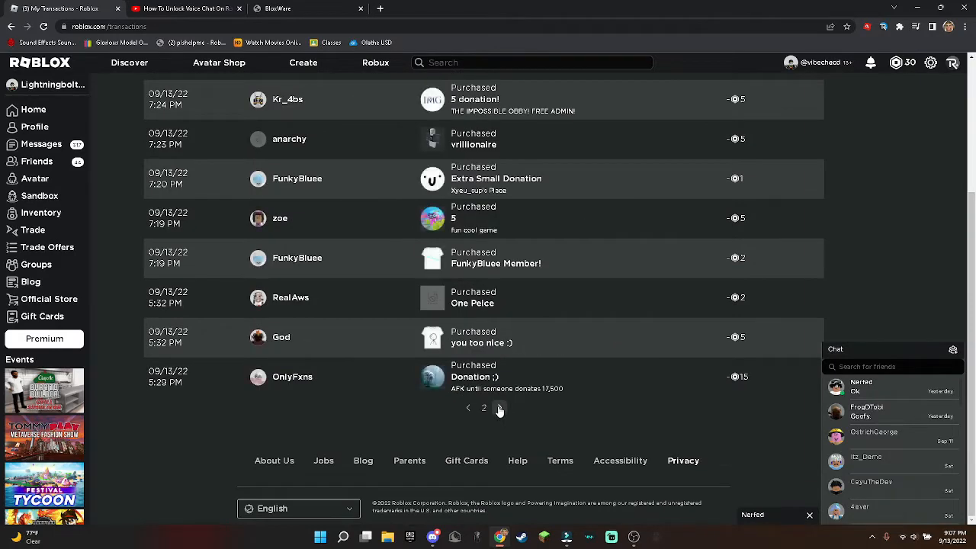
left_click(499, 407)
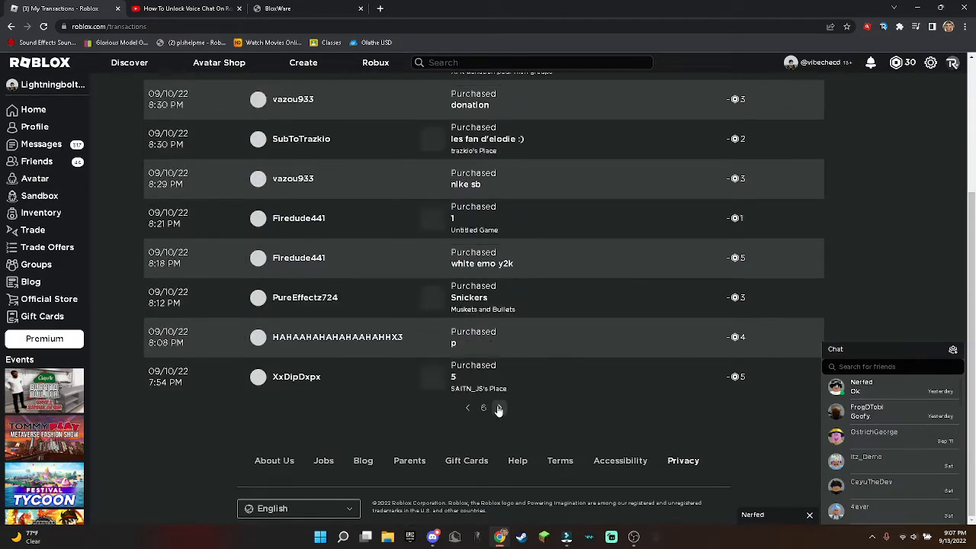
left_click(499, 407)
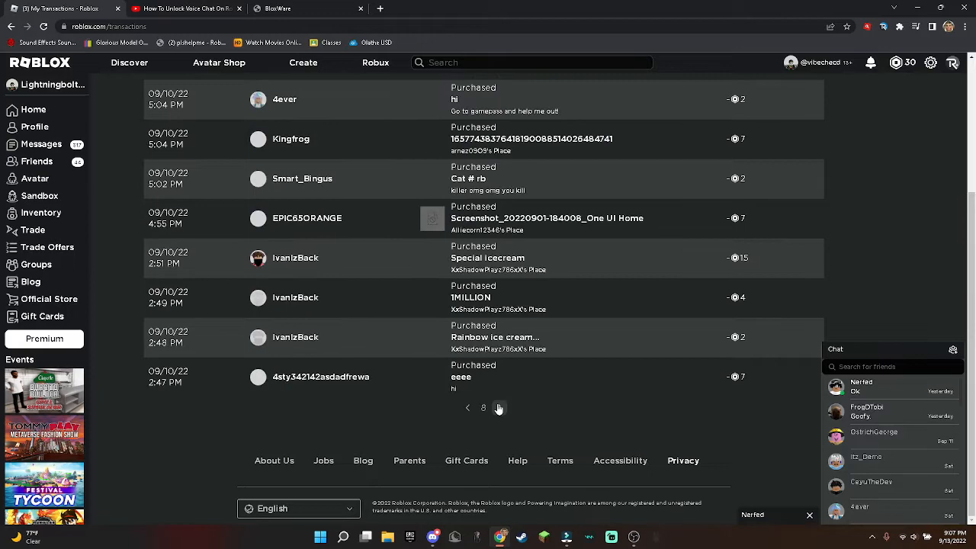
left_click(498, 407)
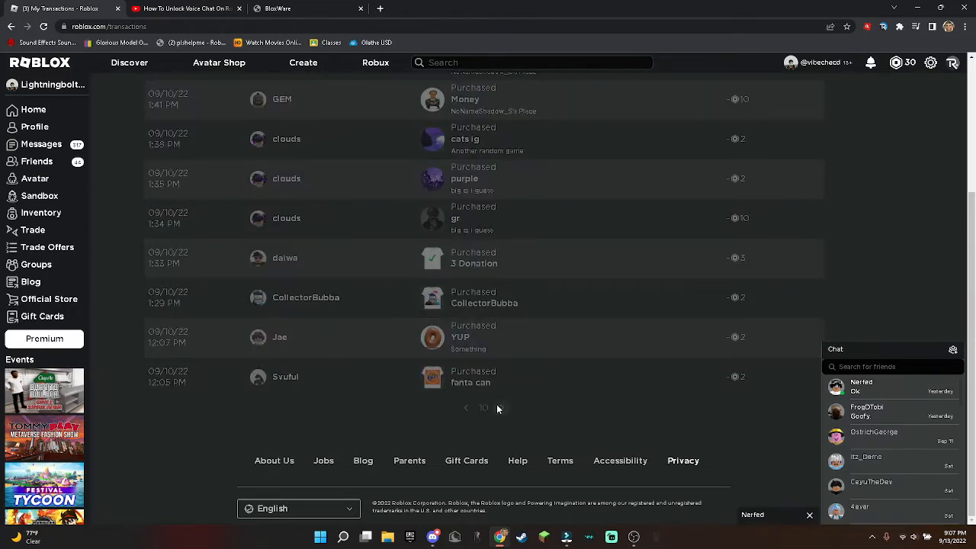
left_click(500, 407)
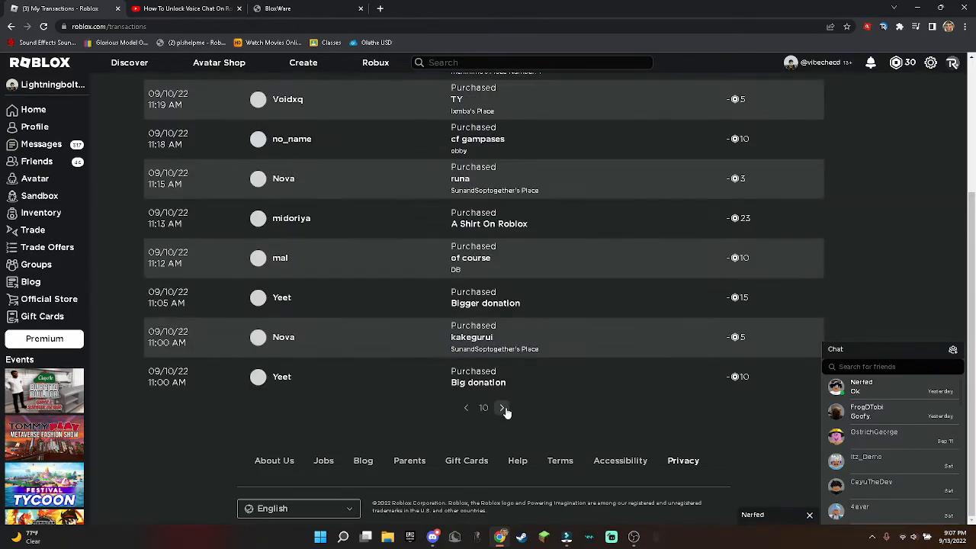
left_click(501, 407)
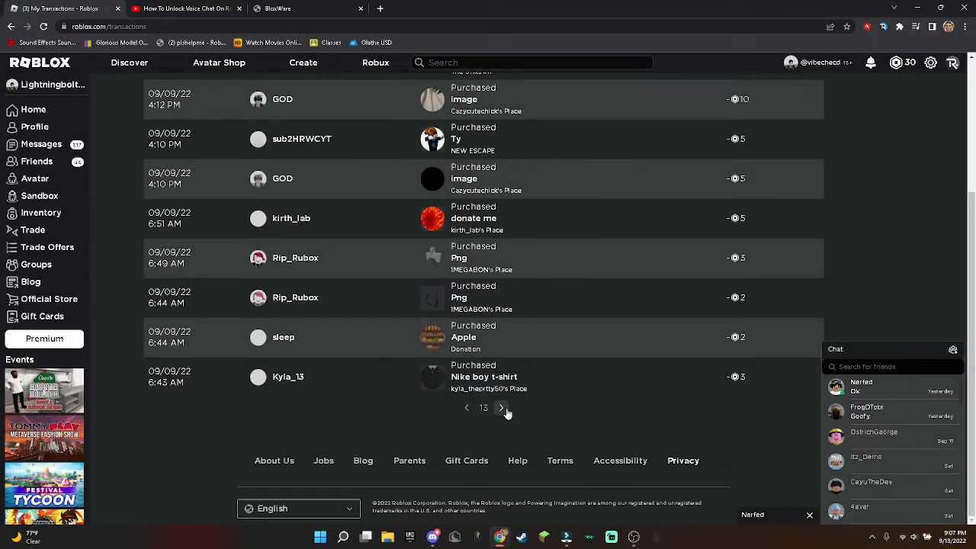
left_click(501, 407)
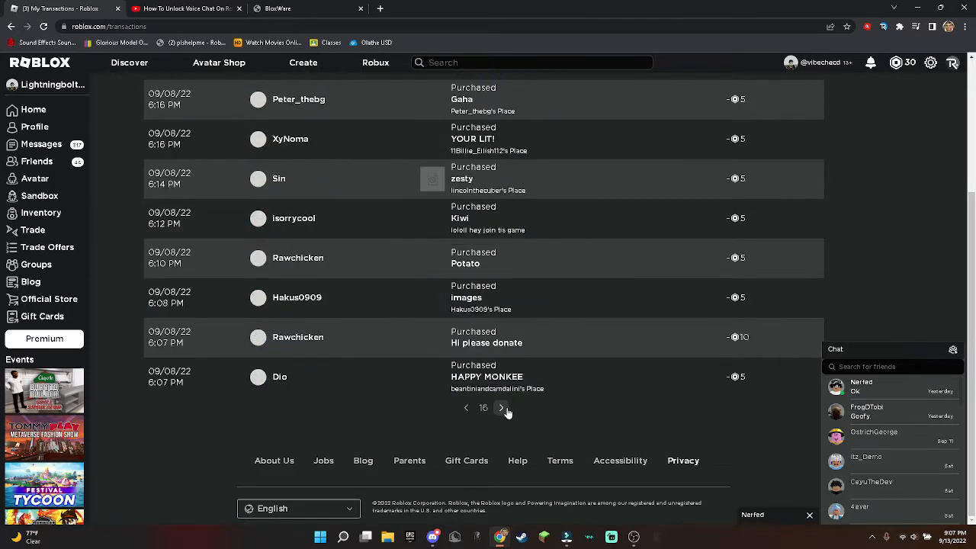
left_click(501, 407)
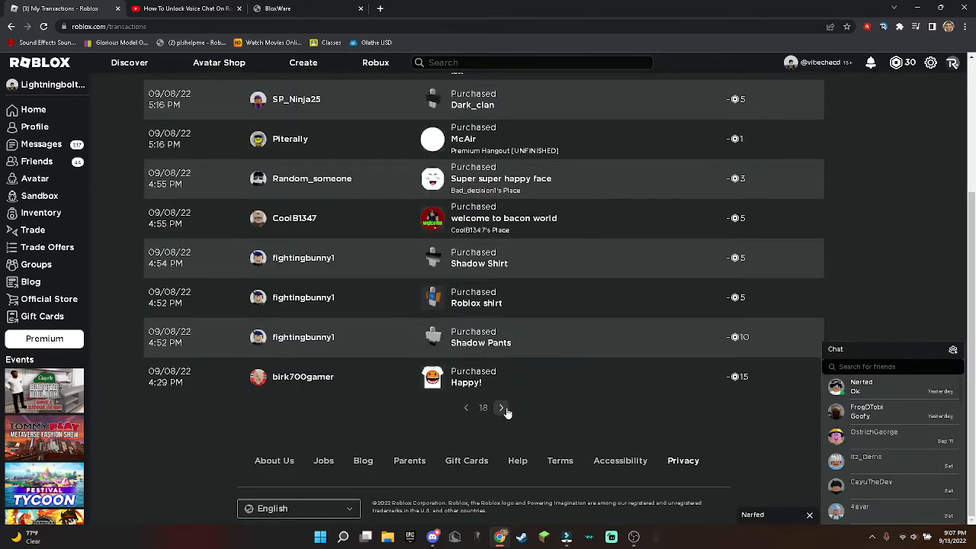
left_click(501, 407)
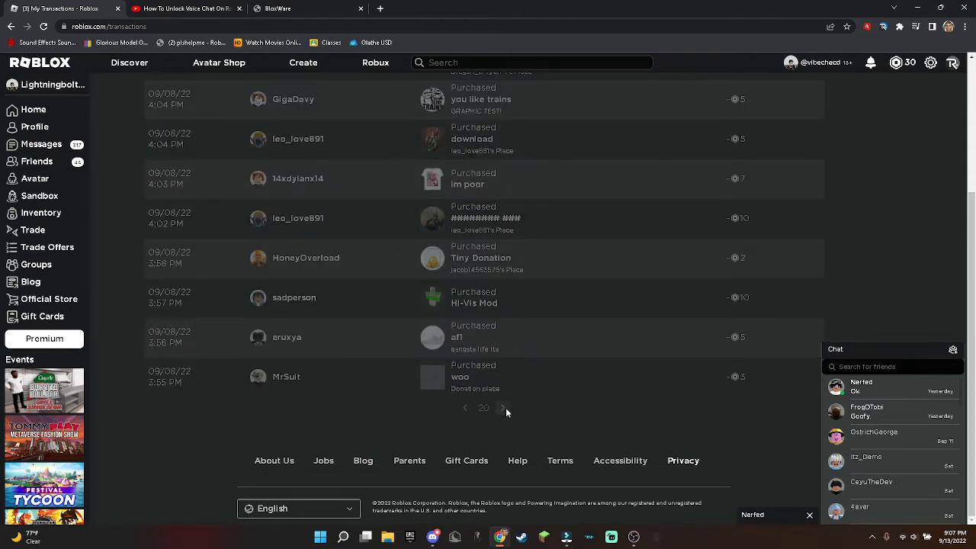
left_click(502, 407)
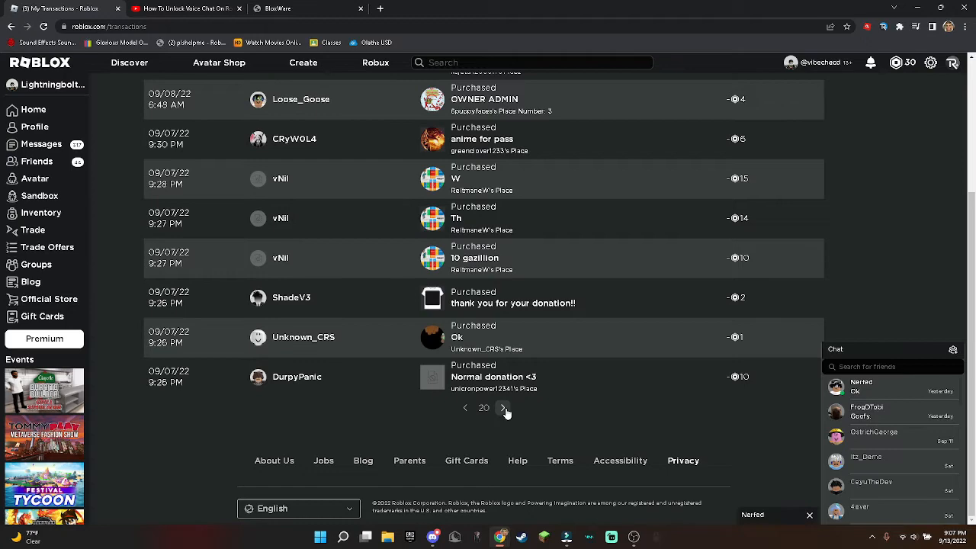
left_click(502, 407)
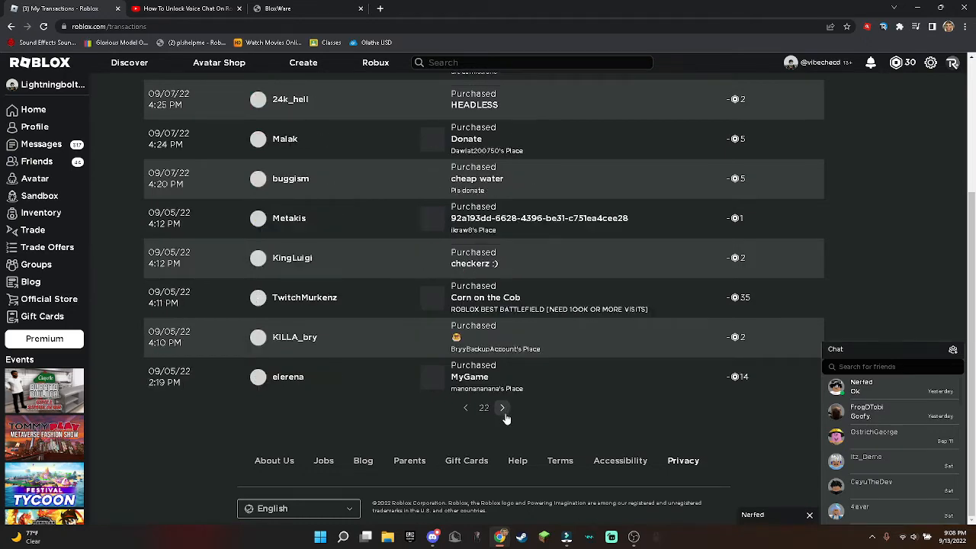
left_click(502, 407)
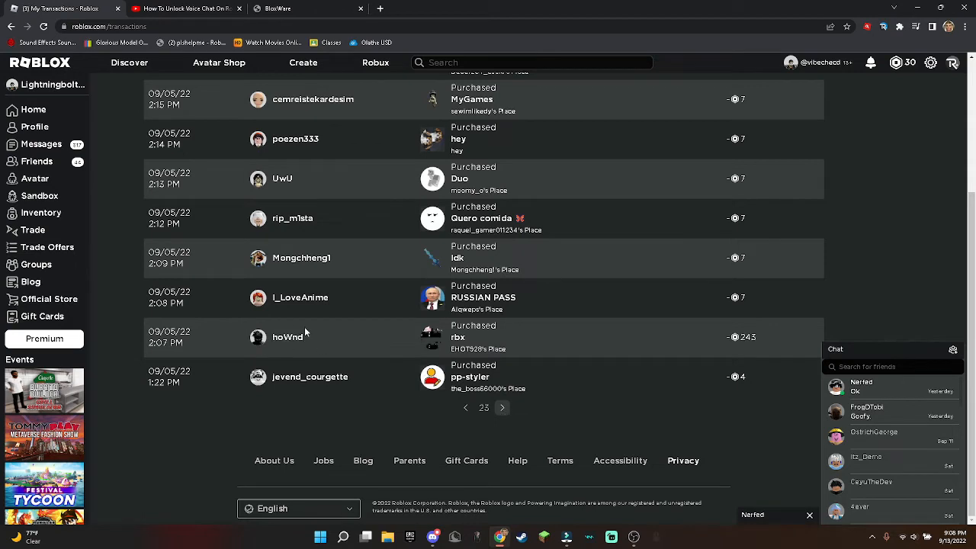
double_click(748, 337)
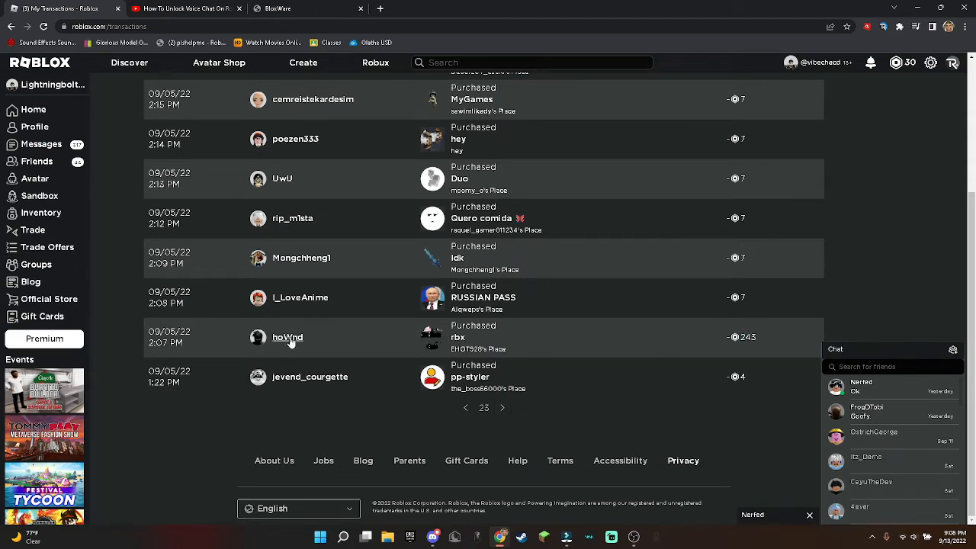
left_click(287, 337)
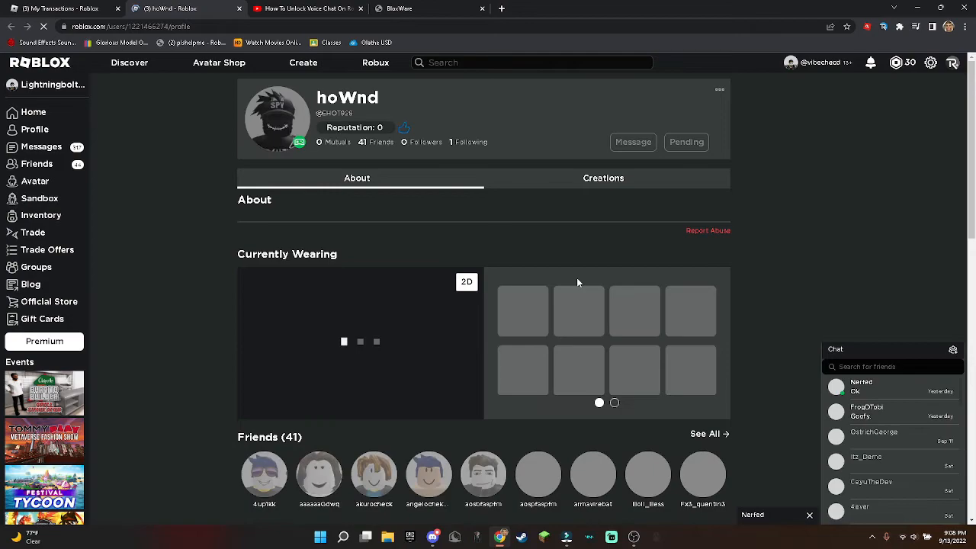
scroll("down", 3)
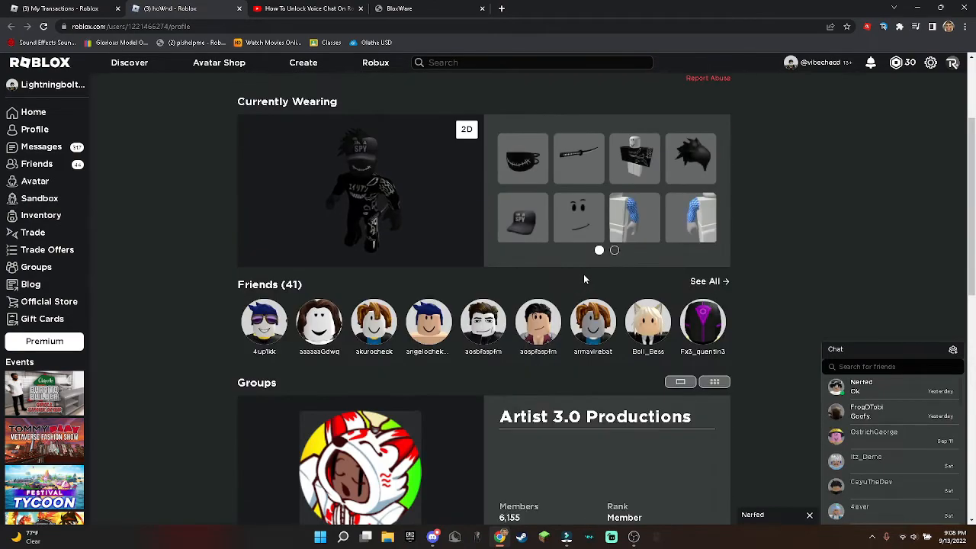
scroll("down", 3)
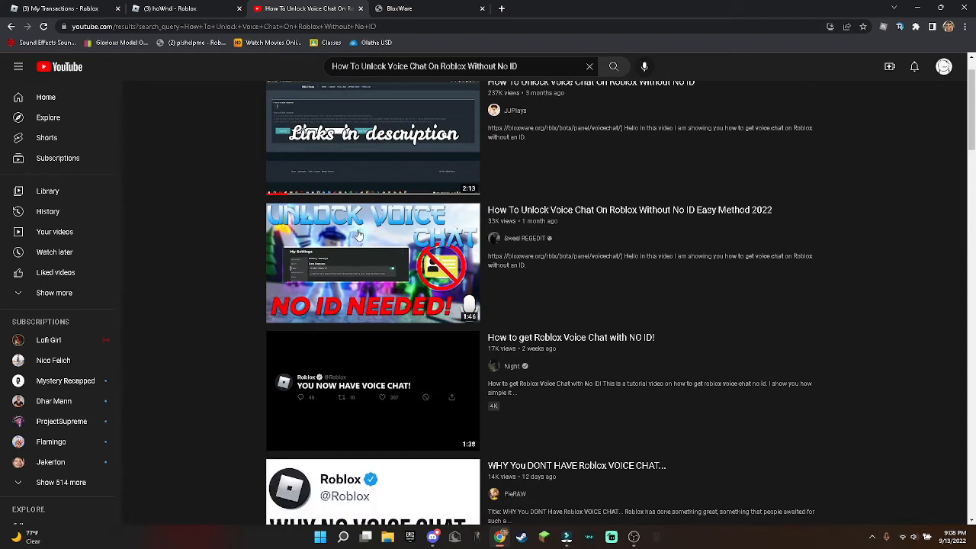
Step: Scroll through the no-ID voice chat tutorial results, then switch to the Avatar - Roblox tab
scroll("down", 3)
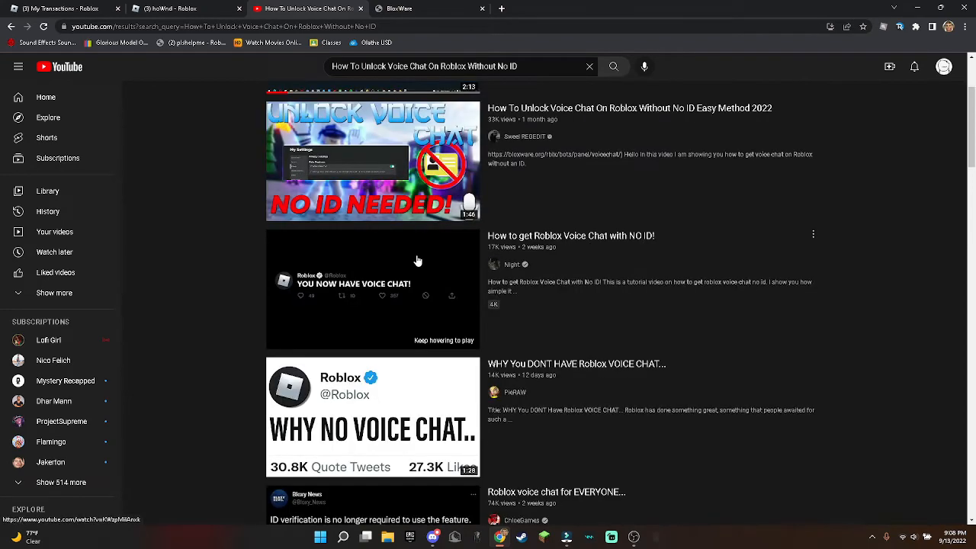
scroll("down", 3)
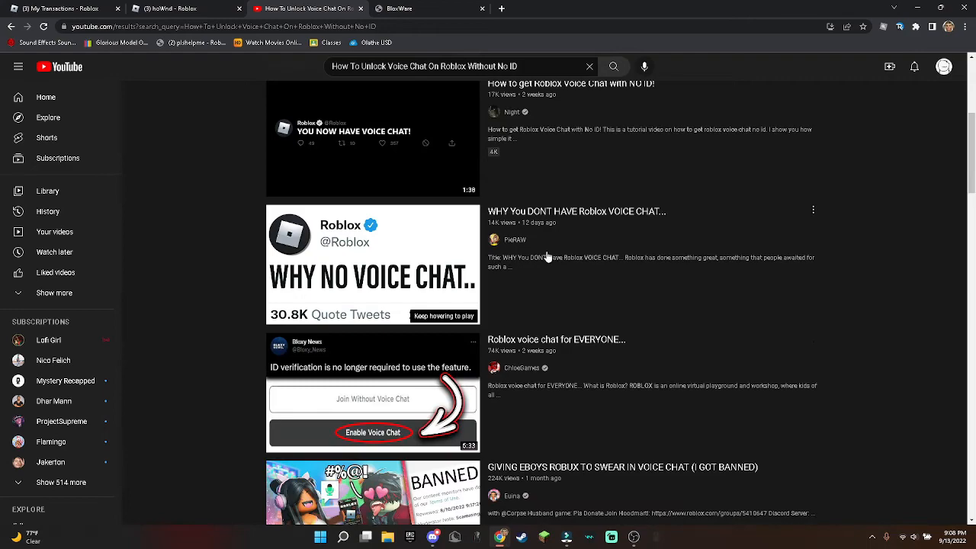
scroll("down", 3)
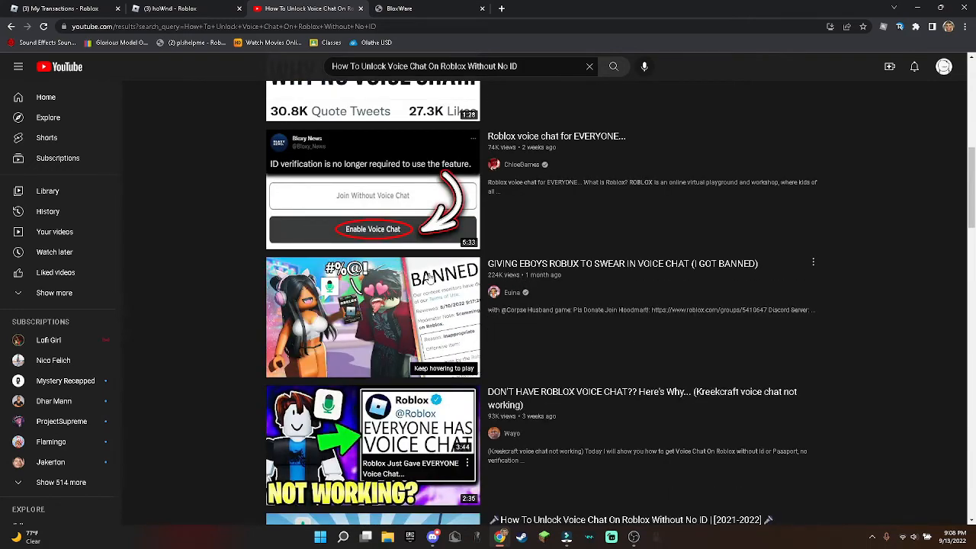
scroll("down", 3)
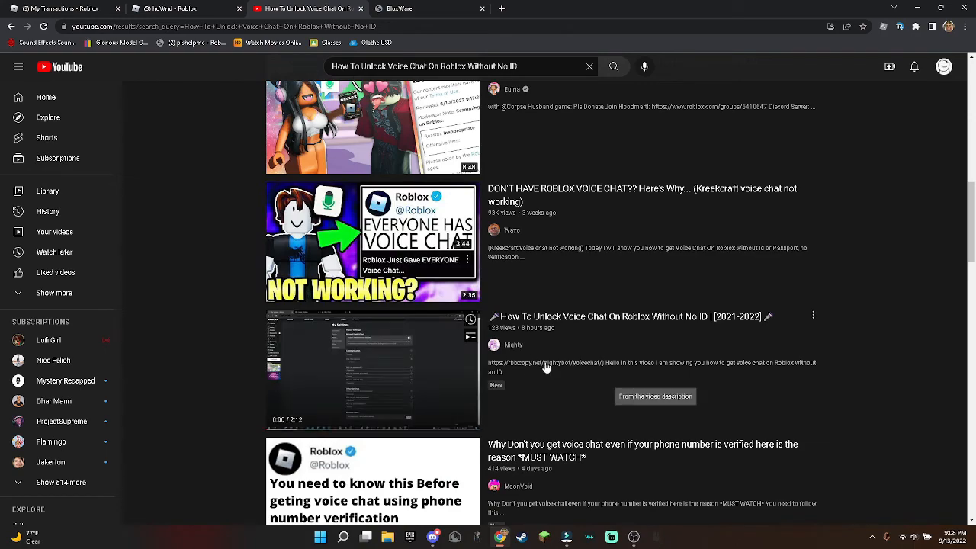
scroll("down", 3)
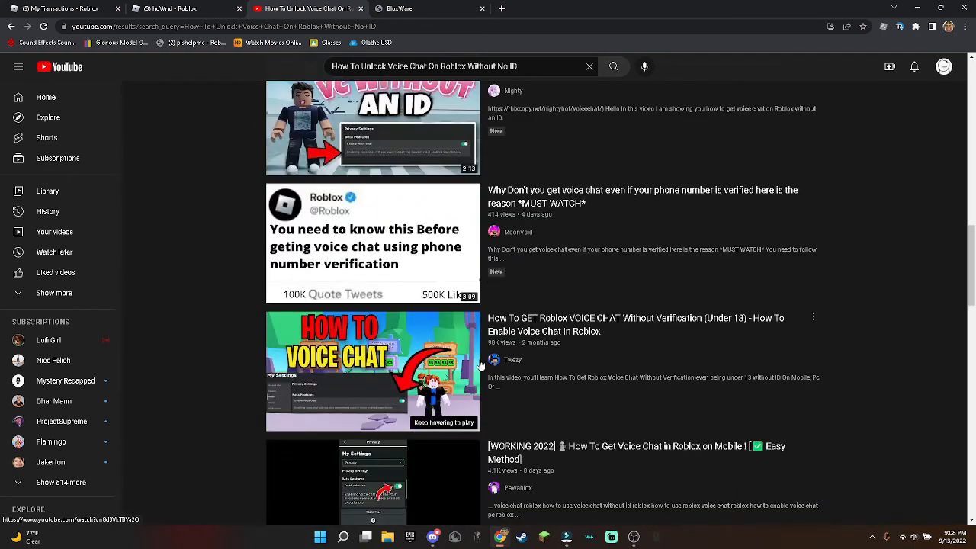
scroll("down", 3)
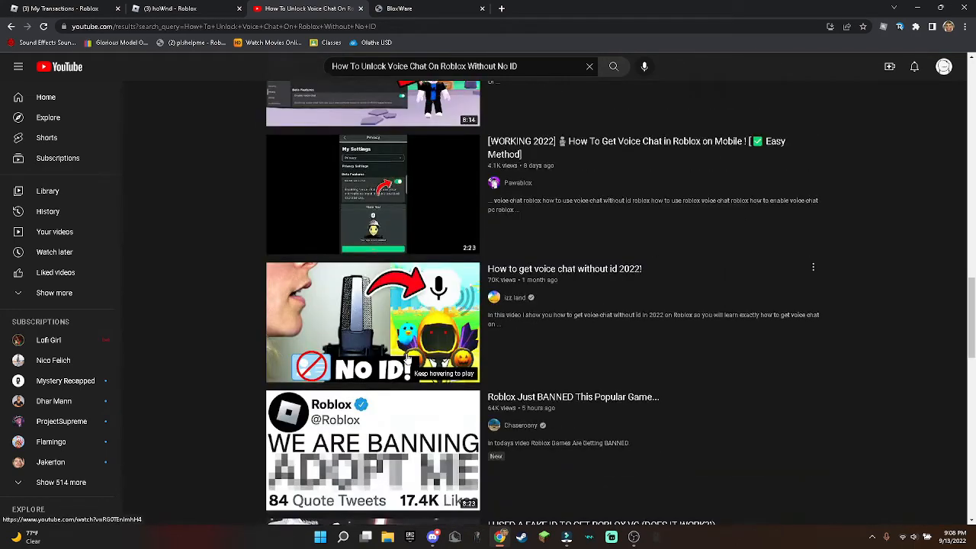
scroll("down", 3)
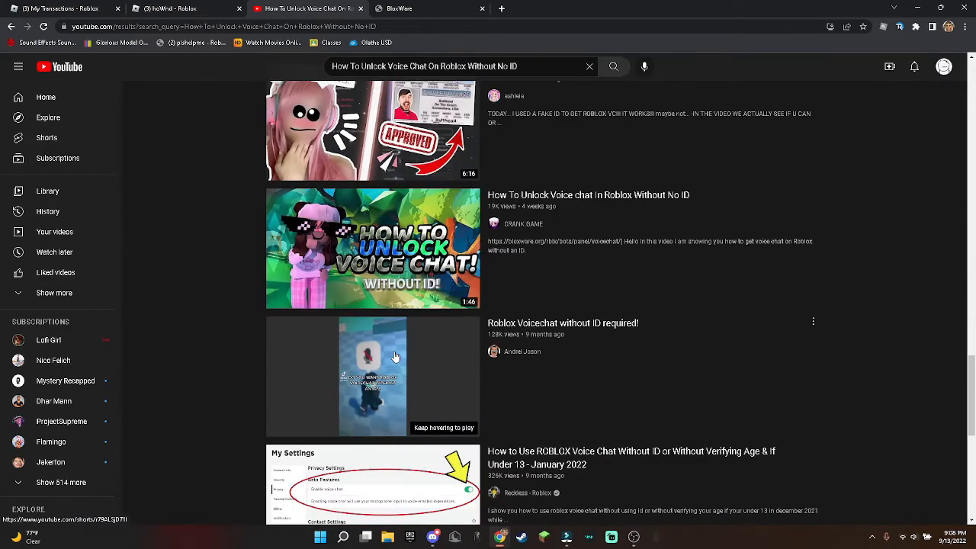
scroll("down", 3)
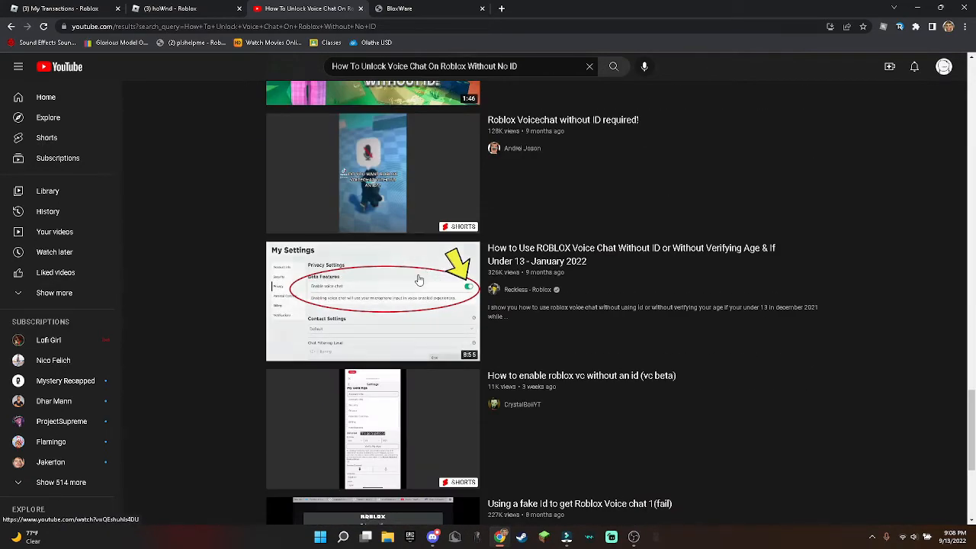
scroll("down", 3)
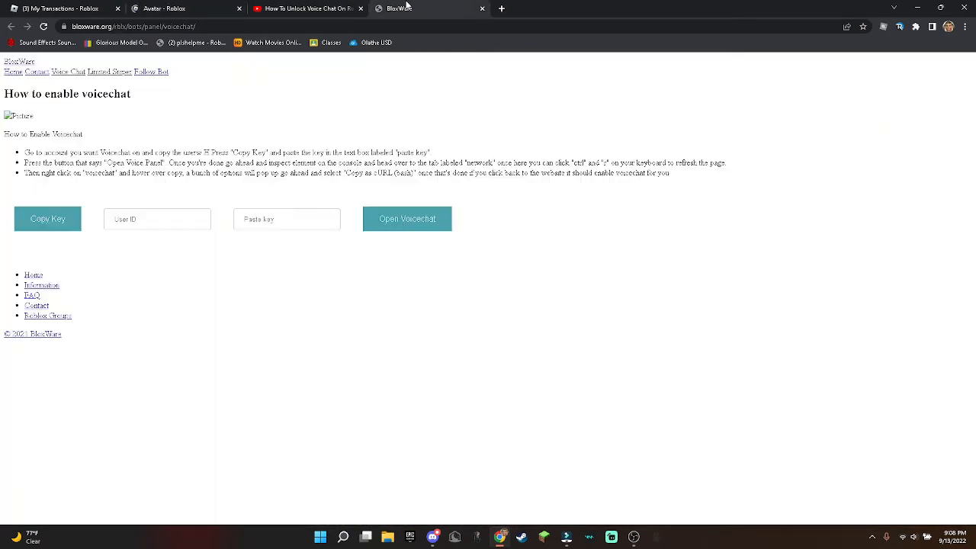
left_click(304, 9)
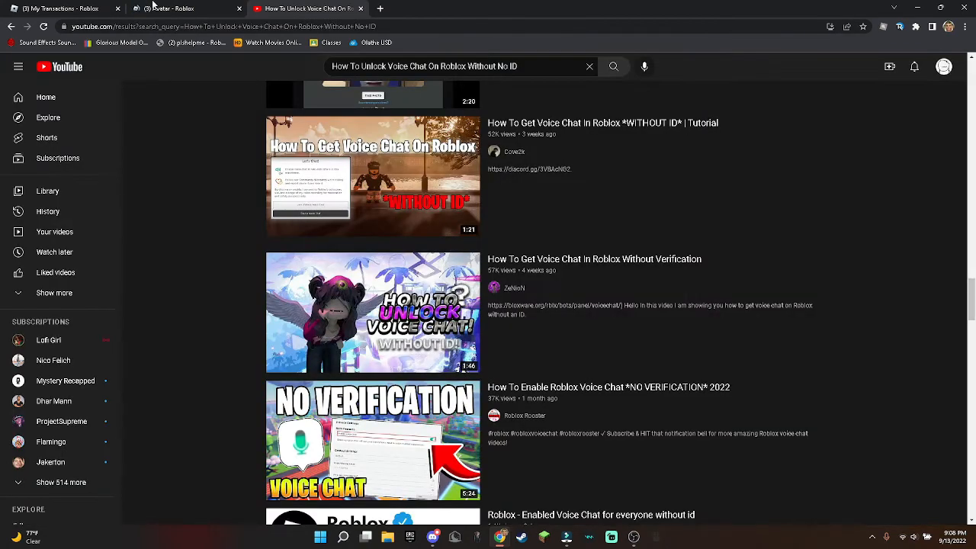
left_click(168, 8)
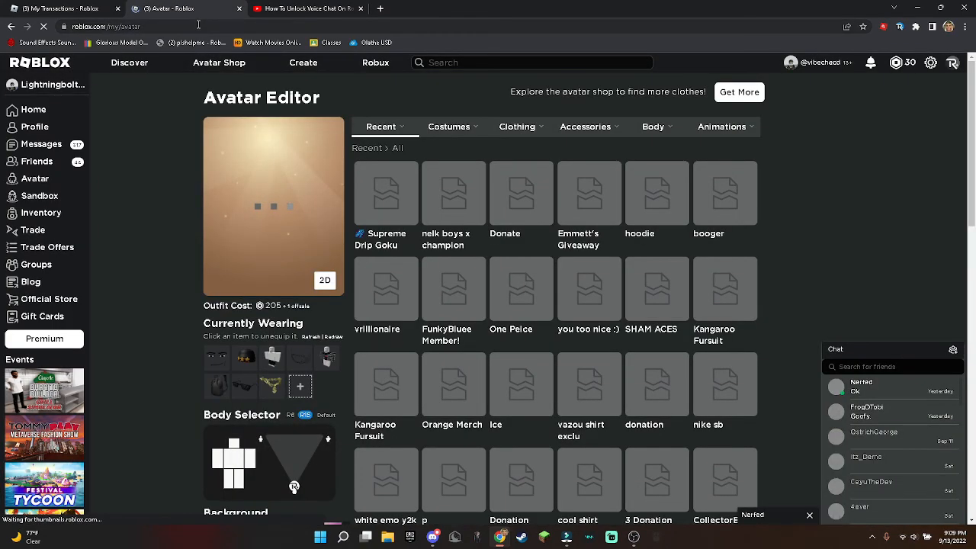